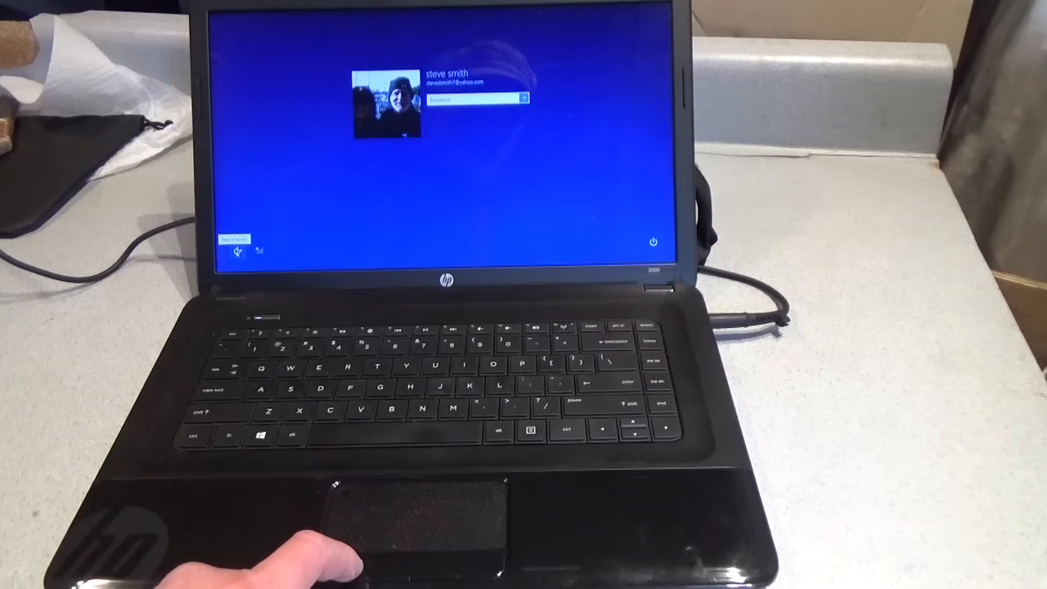
- Turn on the On-Screen Keyboard from Ease of Access and hold Shift for a recovery restart
click(236, 251)
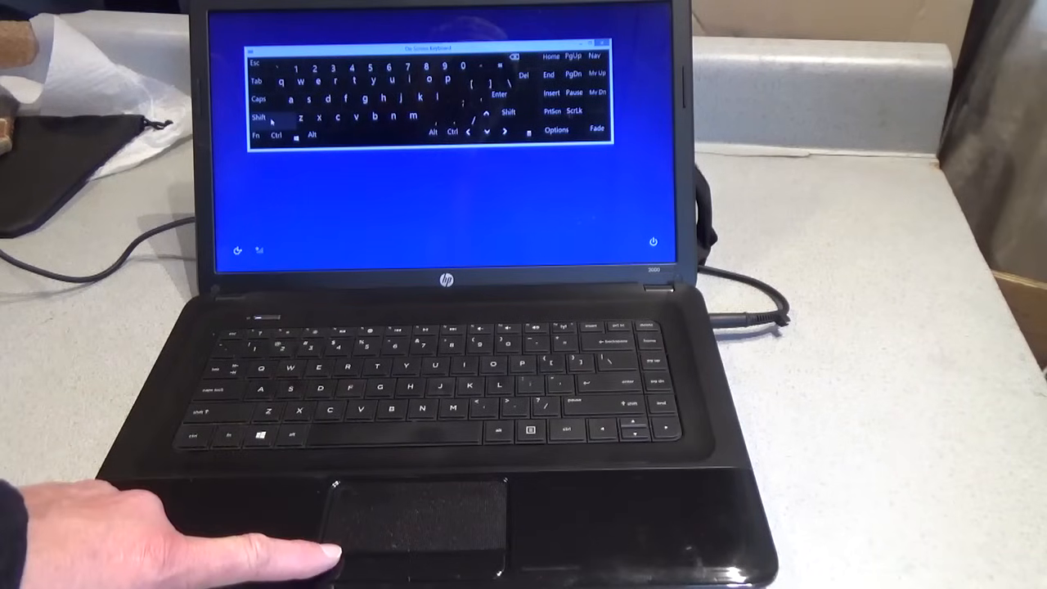
click(262, 119)
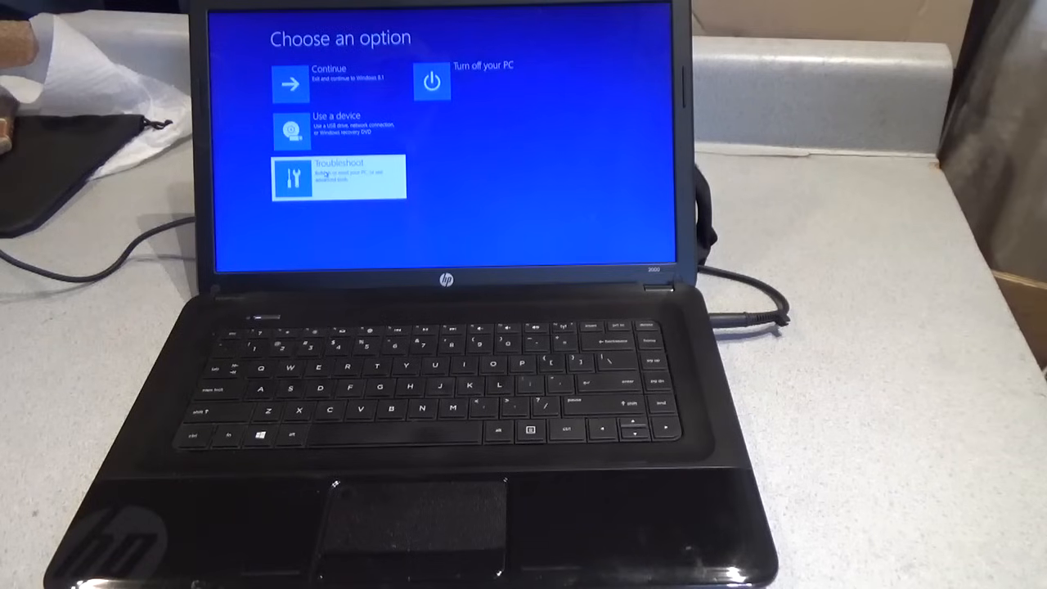
- Choose Troubleshoot on the Choose an option screen
click(338, 178)
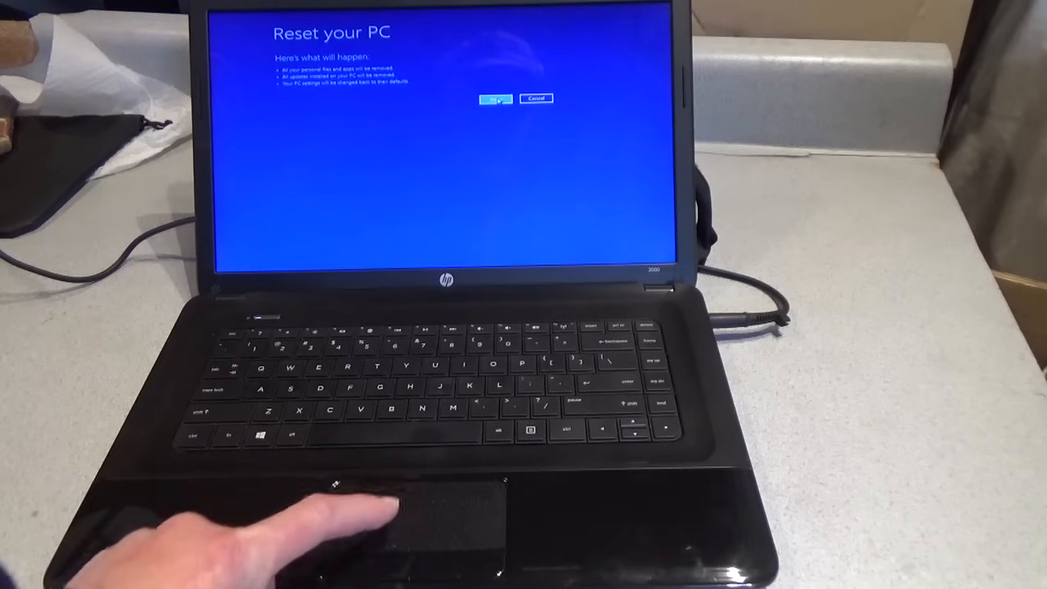
- Accept the Reset your PC summary of files, apps and settings to be removed
click(492, 99)
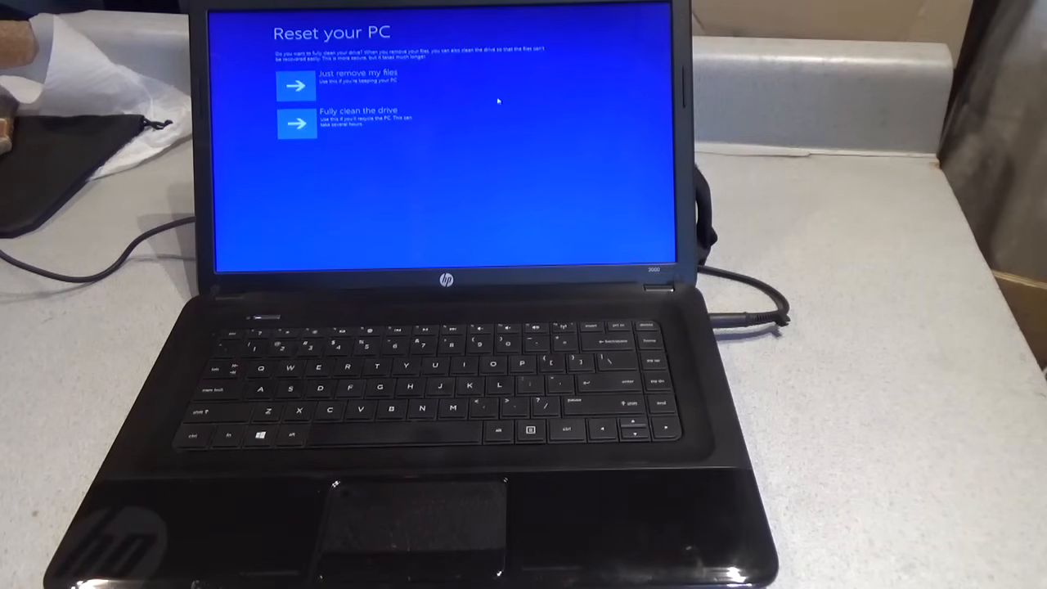